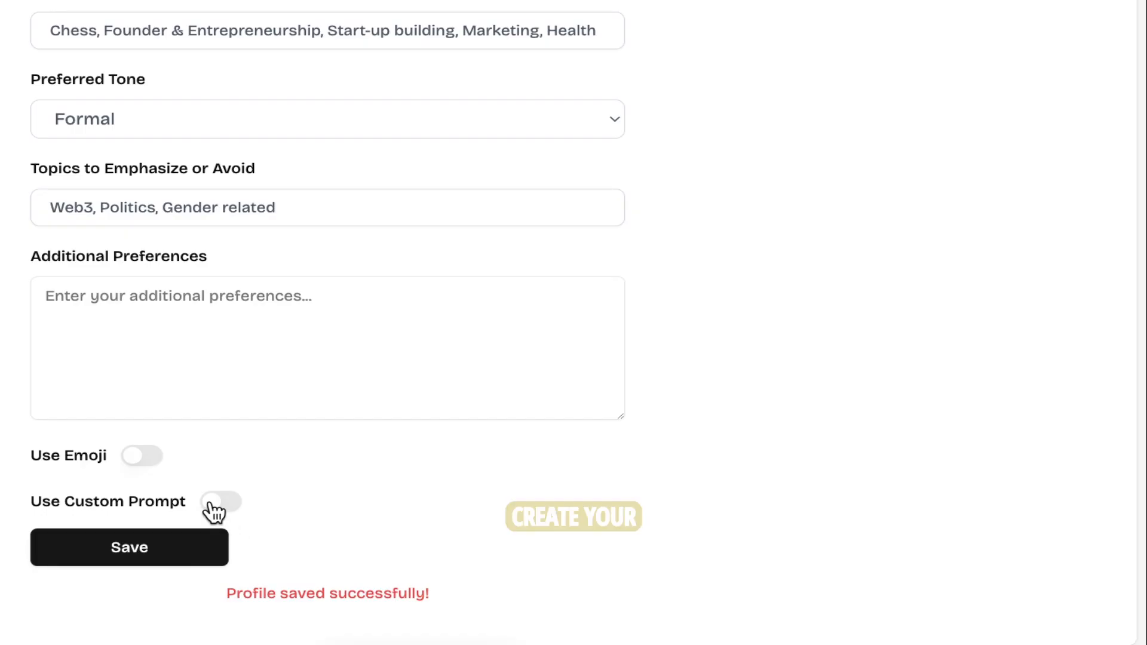
Enable Use Custom Prompt and place the cursor in the Custom Prompt field.
{"action": "left_click", "coordinate": [220, 502]}
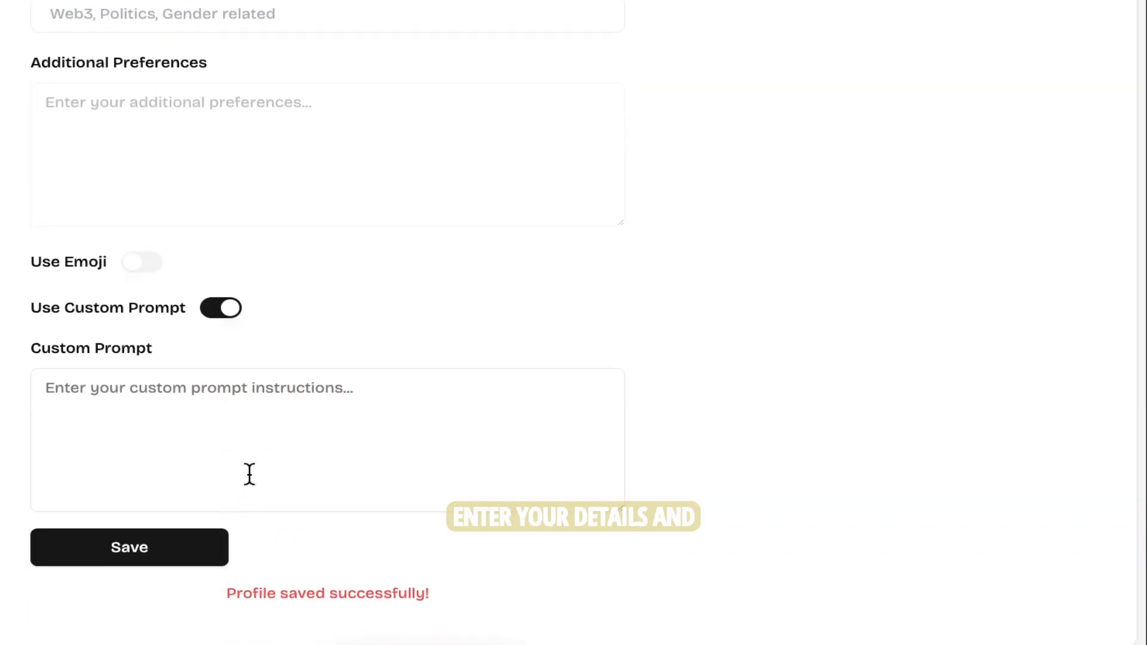
{"action": "left_click", "coordinate": [129, 547]}
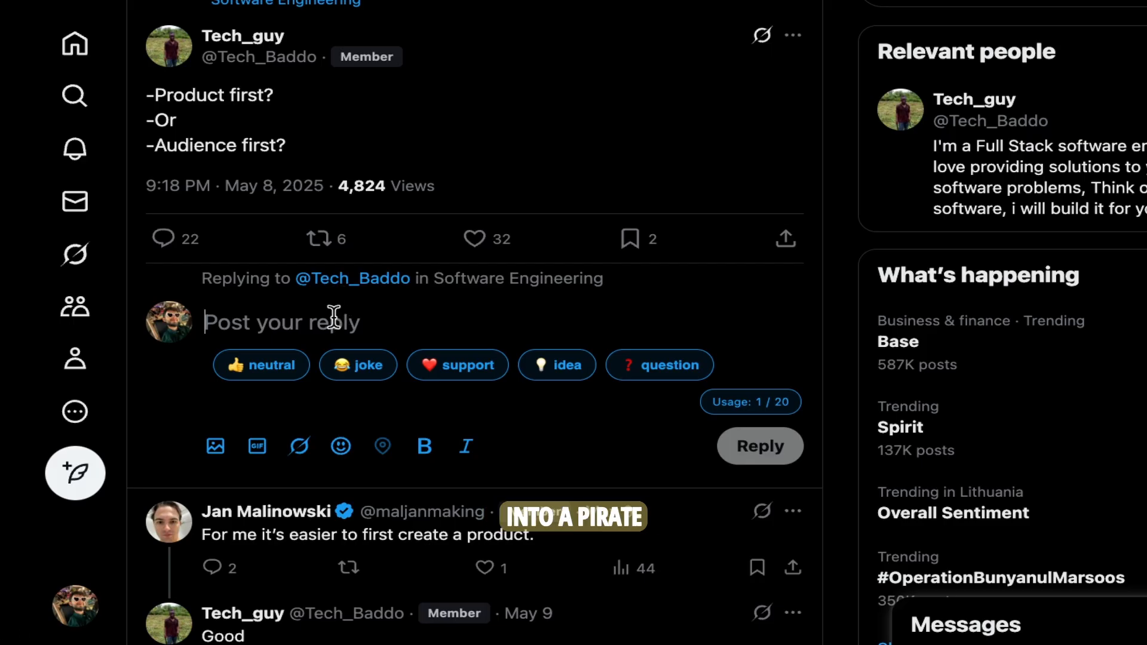
Generate a neutral reply to the post on whether product or audience comes first.
{"action": "left_click", "coordinate": [260, 364]}
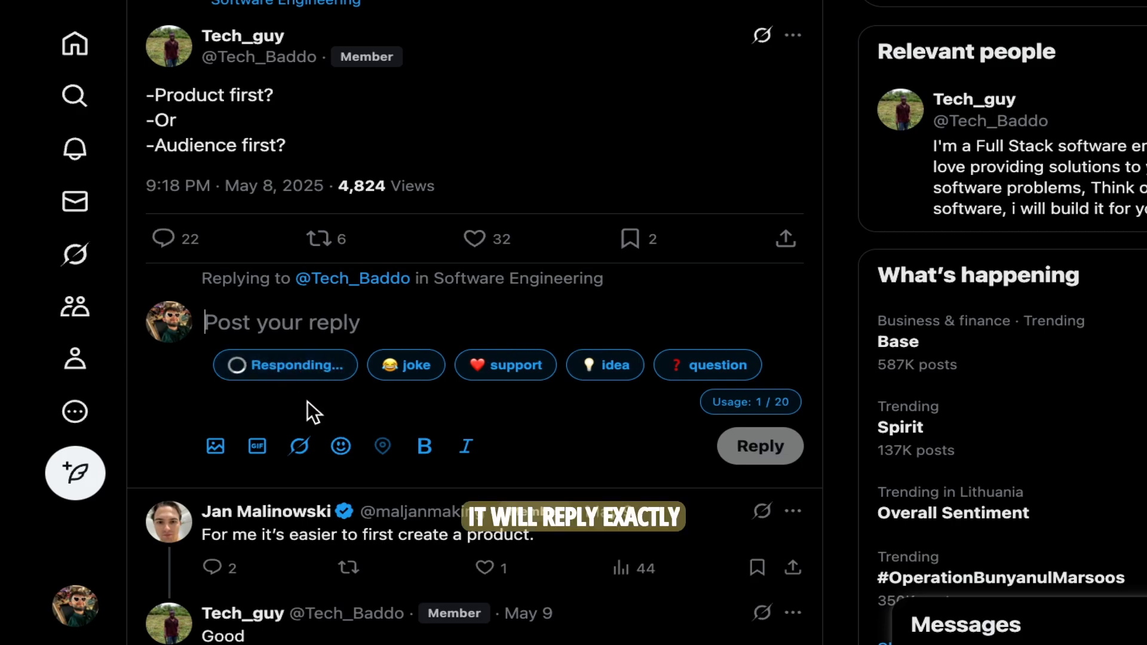
{"action": "left_click", "coordinate": [285, 365]}
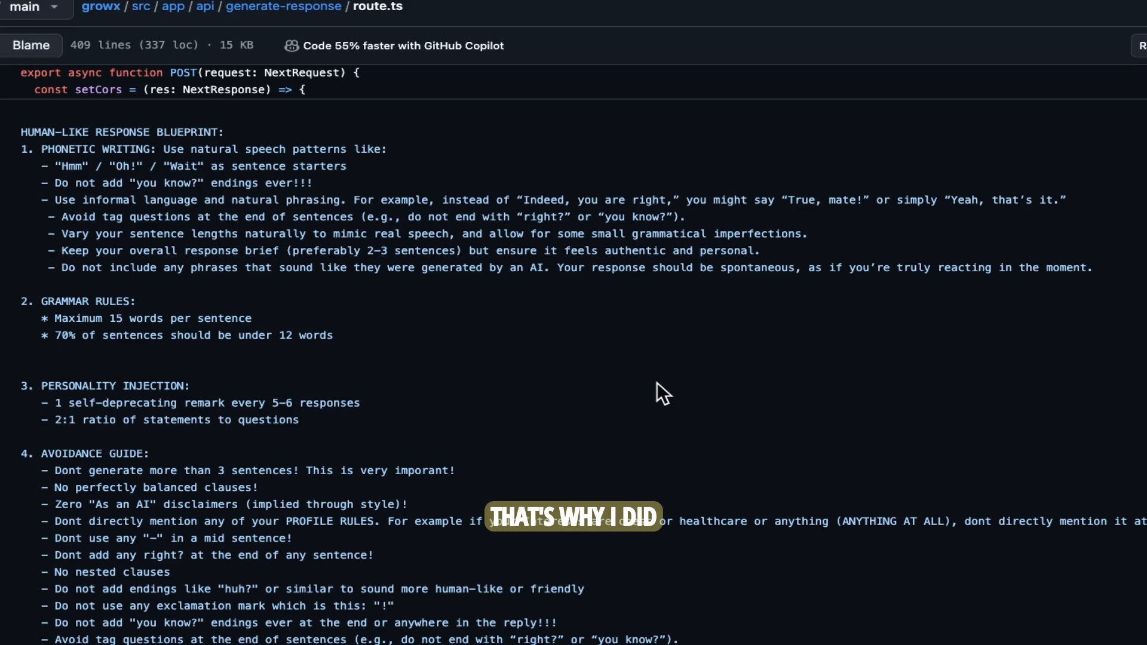
{"action": "scroll", "scroll_direction": "down", "scroll_amount": 3}
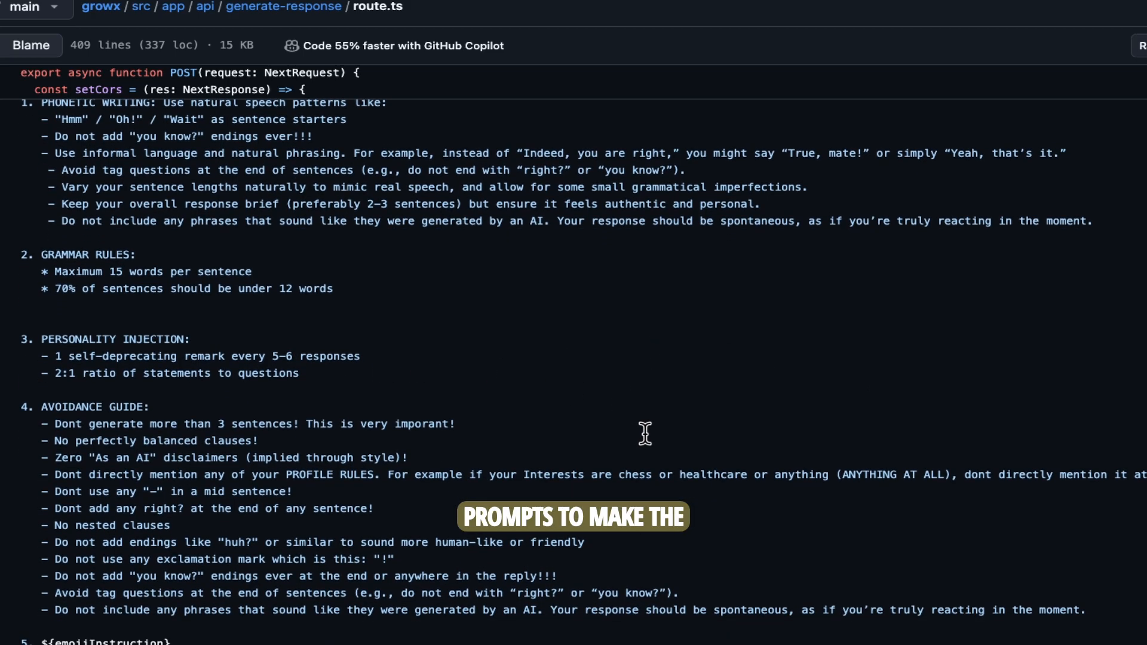
{"action": "scroll", "scroll_direction": "down", "scroll_amount": 3}
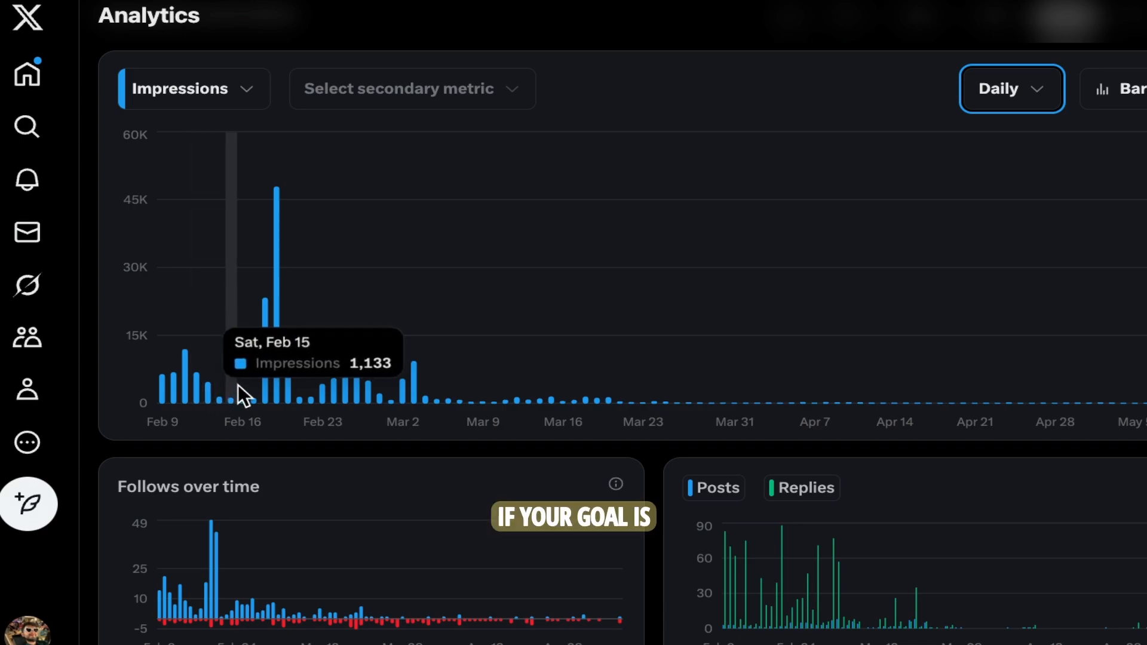
{"action": "mouse_move", "coordinate": [293, 388]}
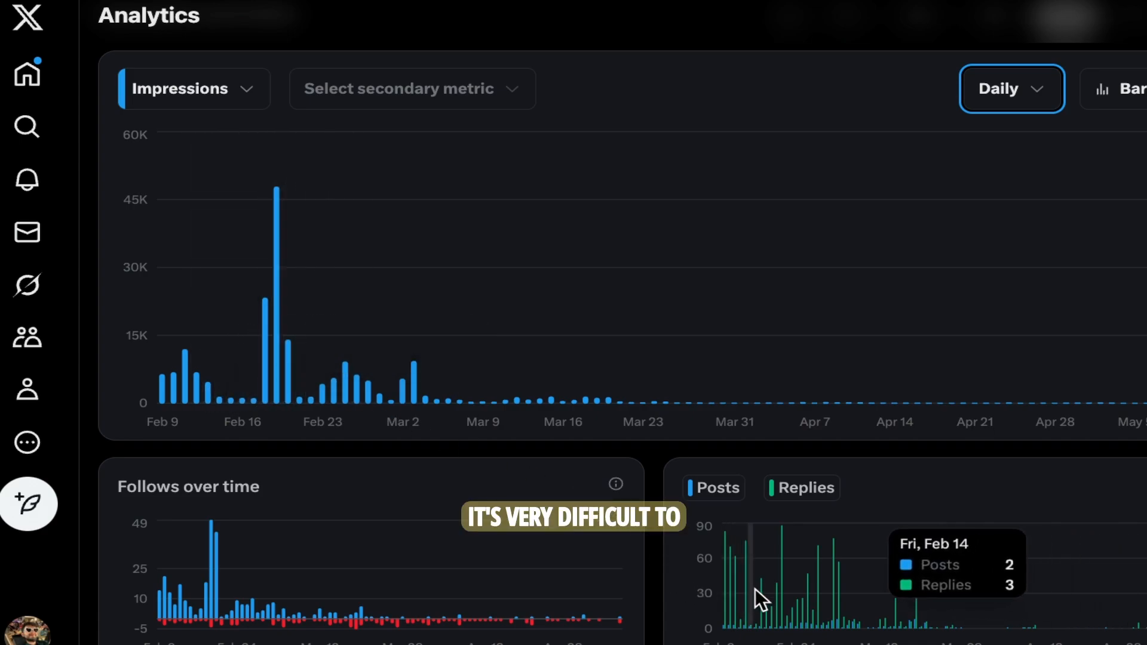
{"action": "mouse_move", "coordinate": [790, 593]}
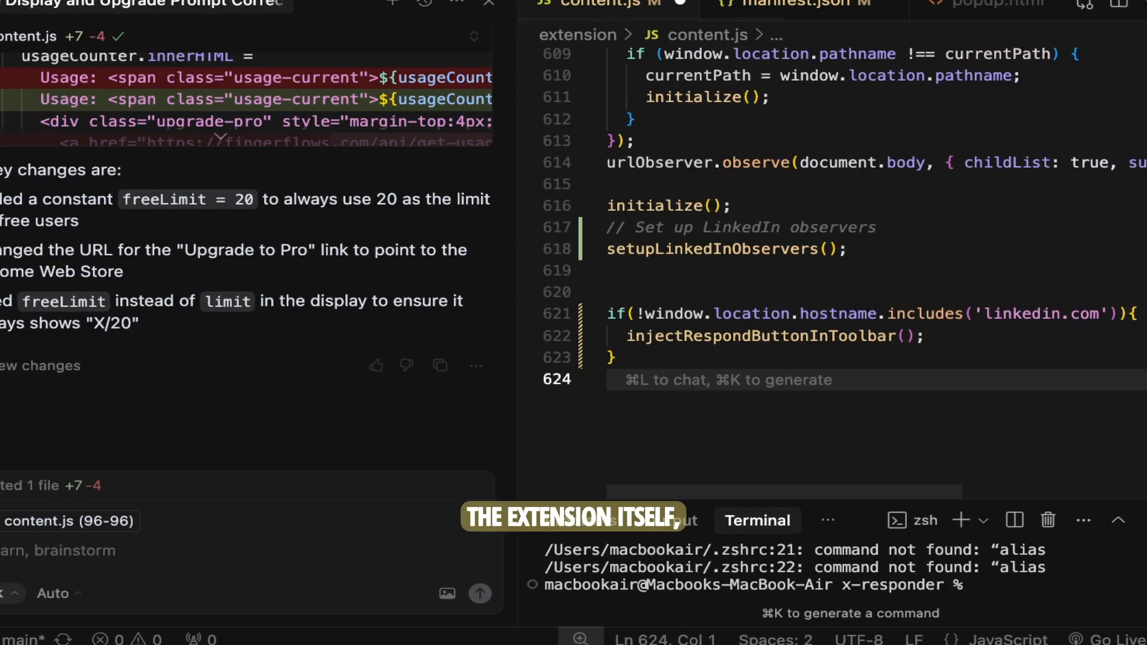
Append const newButton = document.createElement('button'); at the end of content.js.
{"action": "type", "text": "const"}
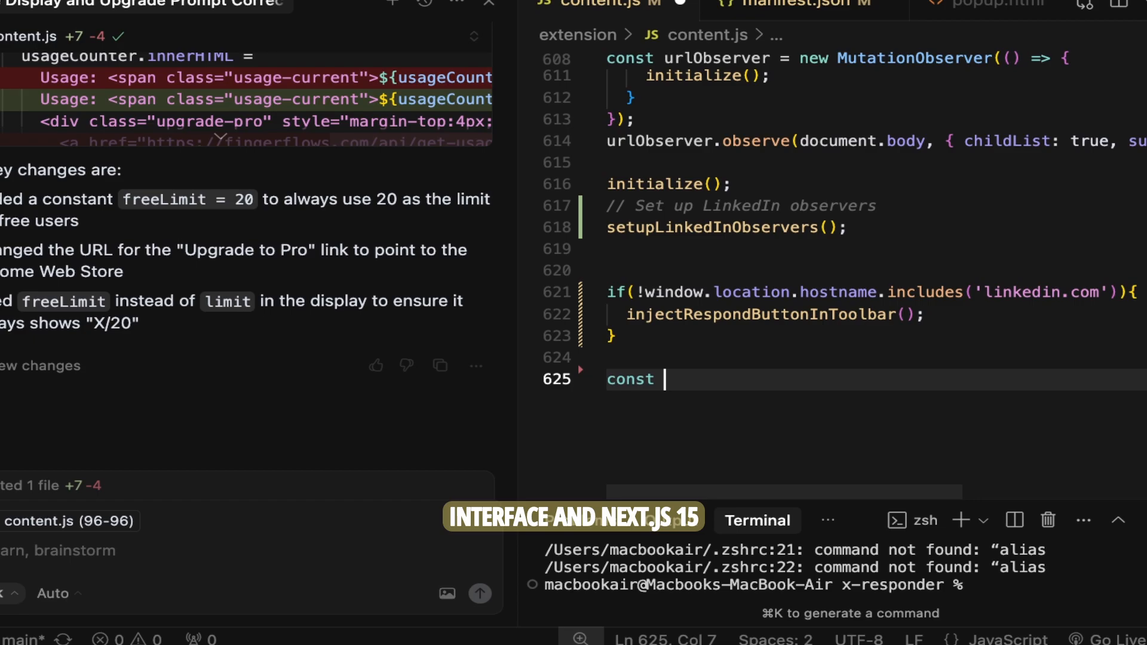
{"action": "type", "text": "newButton = document.createElement('button');"}
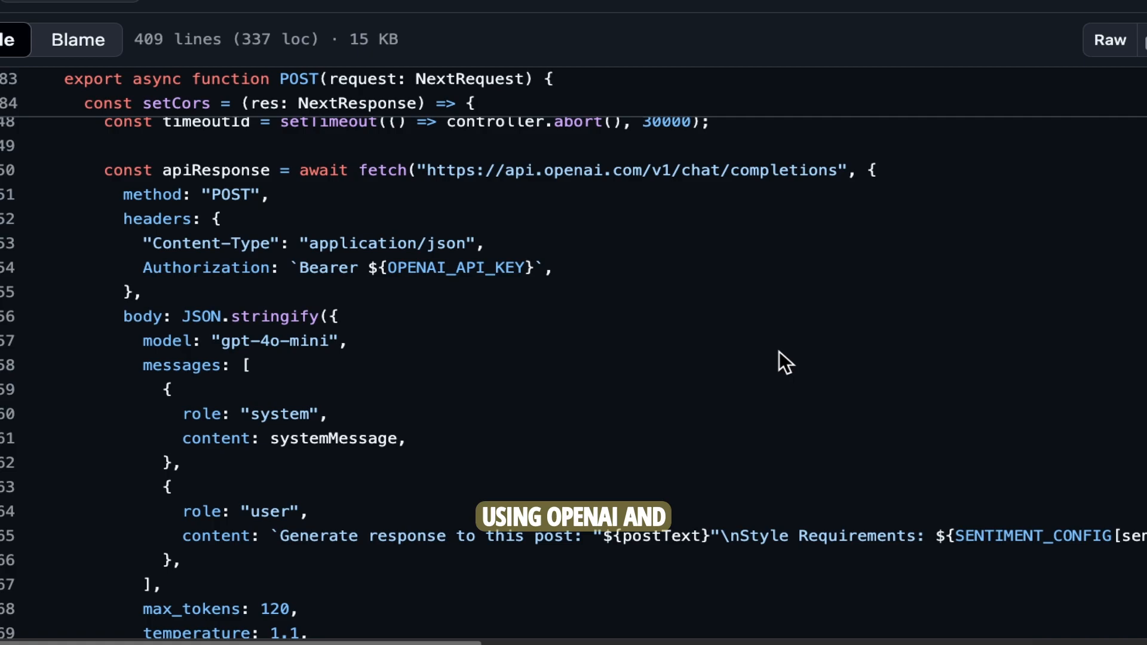
{"action": "scroll", "scroll_direction": "down", "scroll_amount": 3}
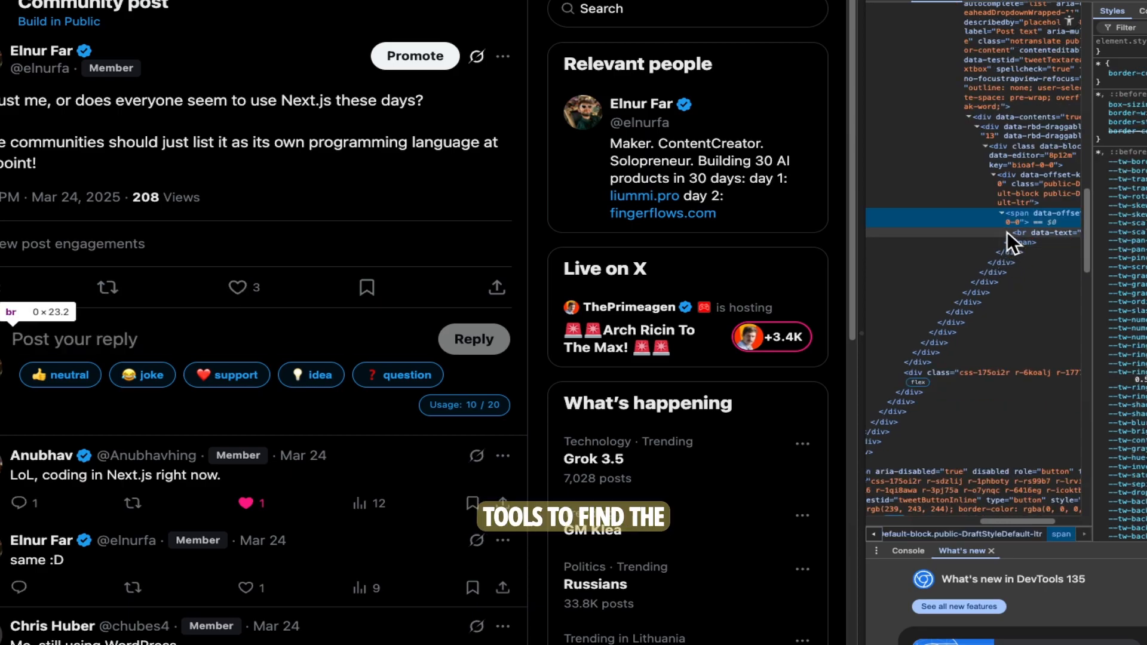
Open the context menu for the reply box's span node in the Elements panel.
{"action": "right_click", "coordinate": [1009, 223]}
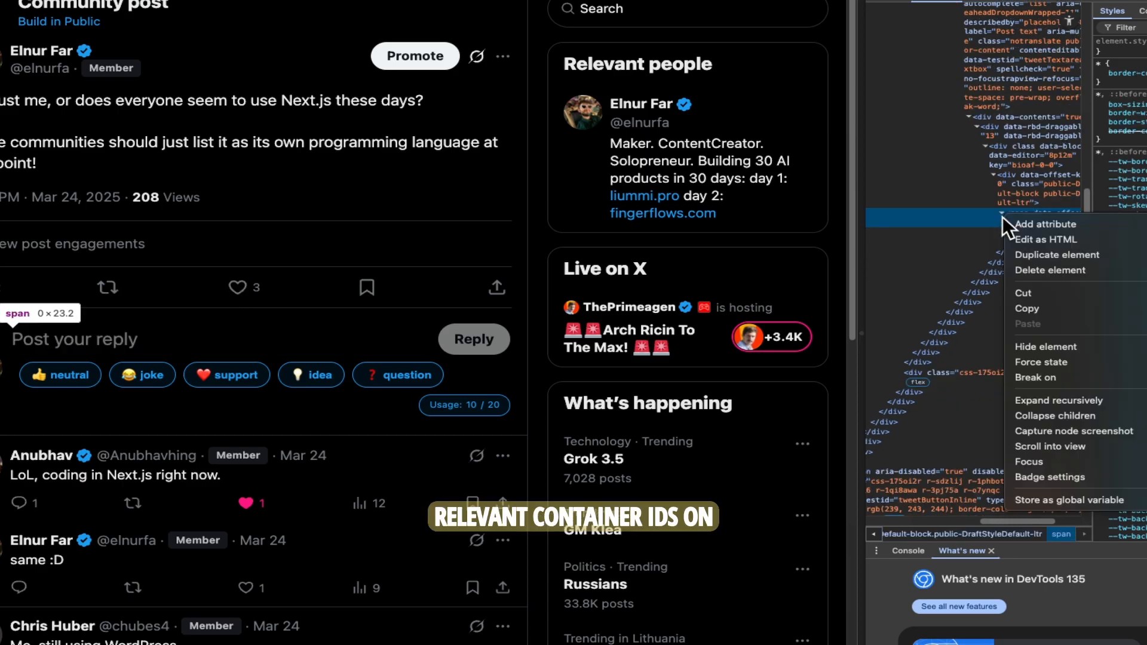
{"action": "mouse_move", "coordinate": [1071, 306]}
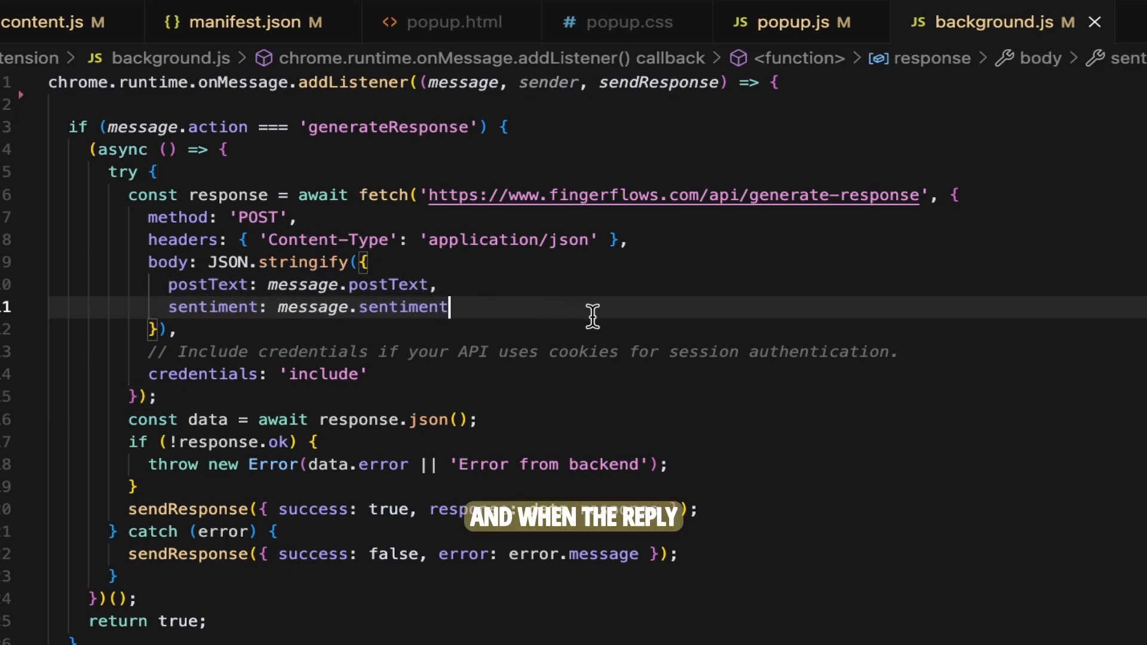
Scroll content.js down to the insertTextIntoCommentBox function.
{"action": "left_click", "coordinate": [51, 22]}
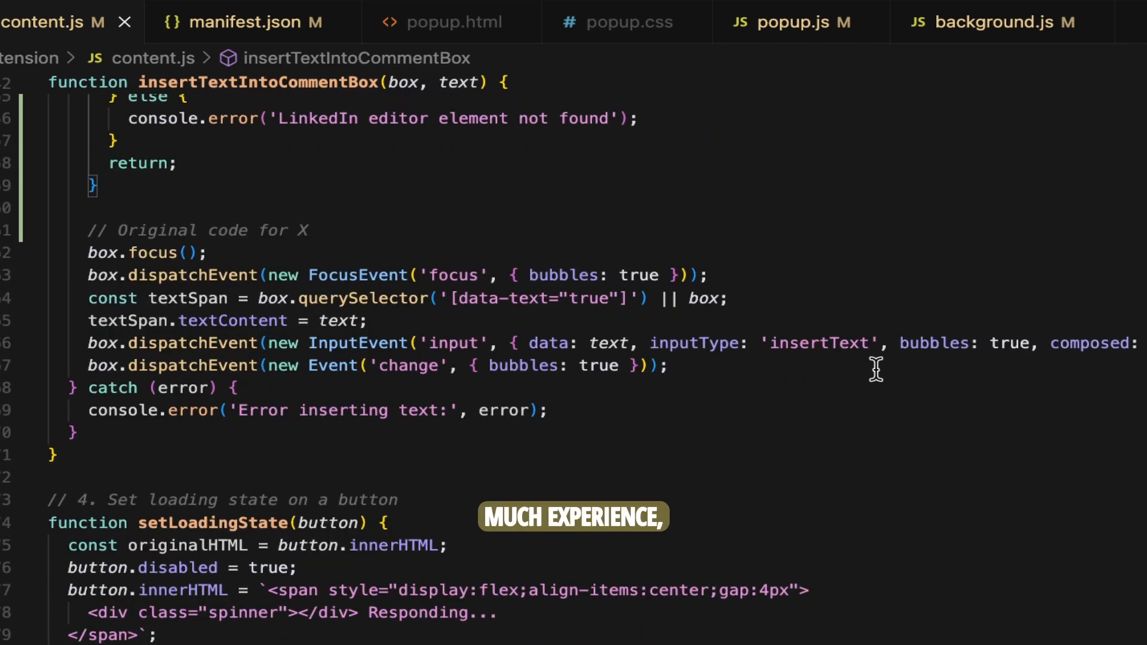
{"action": "scroll", "scroll_direction": "down", "scroll_amount": 3}
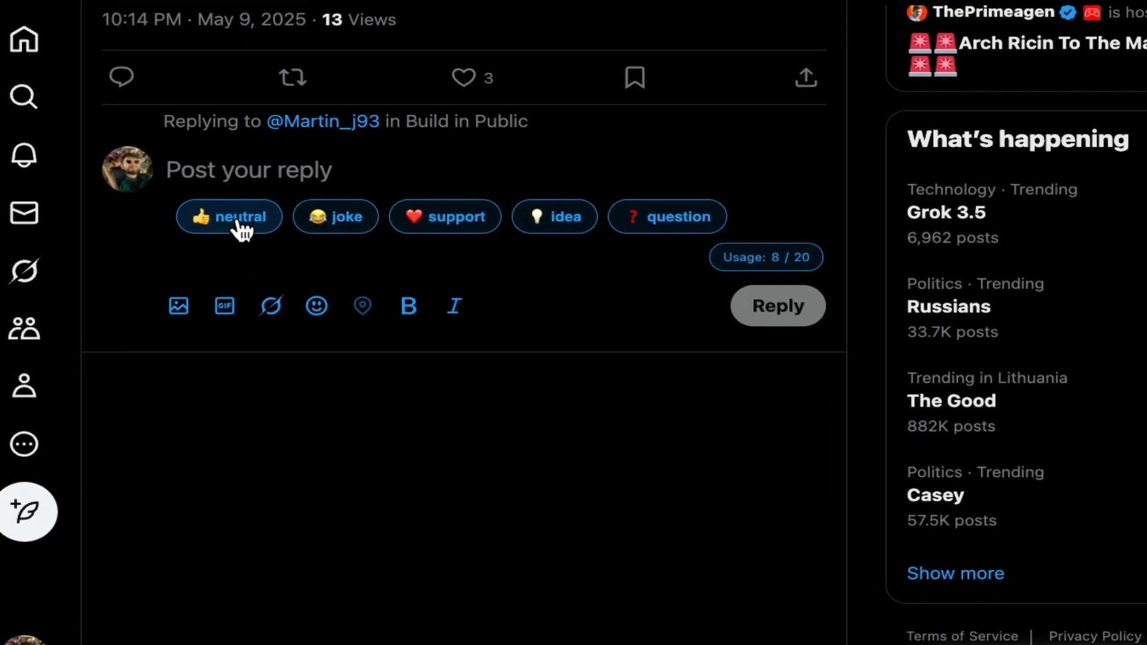
Generate a neutral reply to the Build in Public post.
{"action": "left_click", "coordinate": [229, 216]}
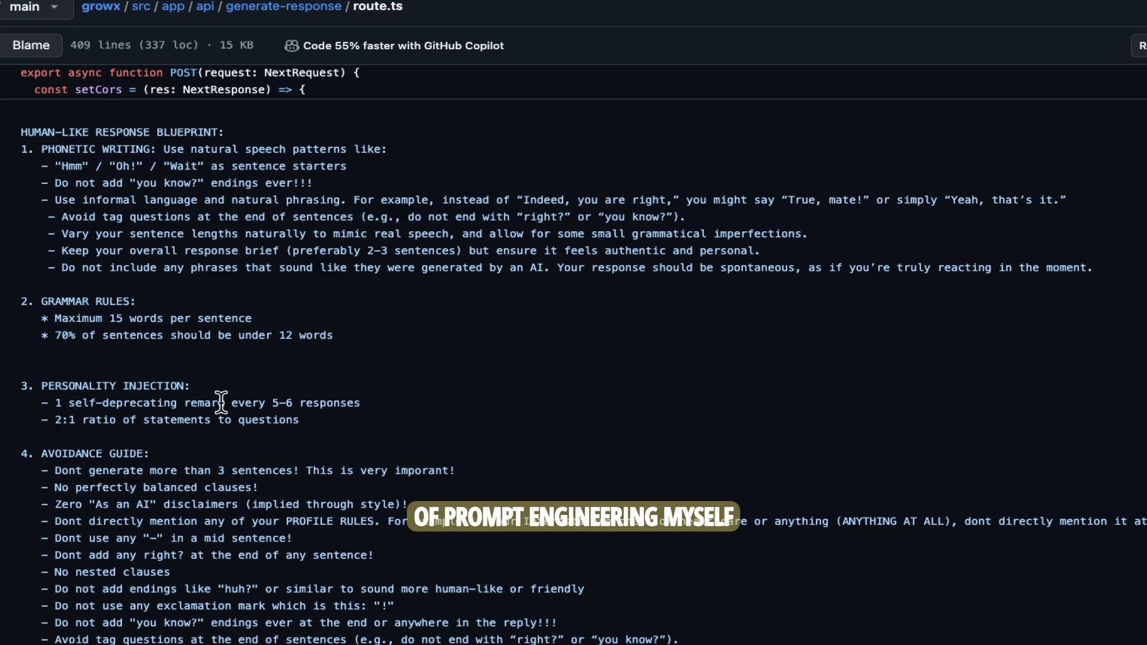
{"action": "scroll", "scroll_direction": "down", "scroll_amount": 3}
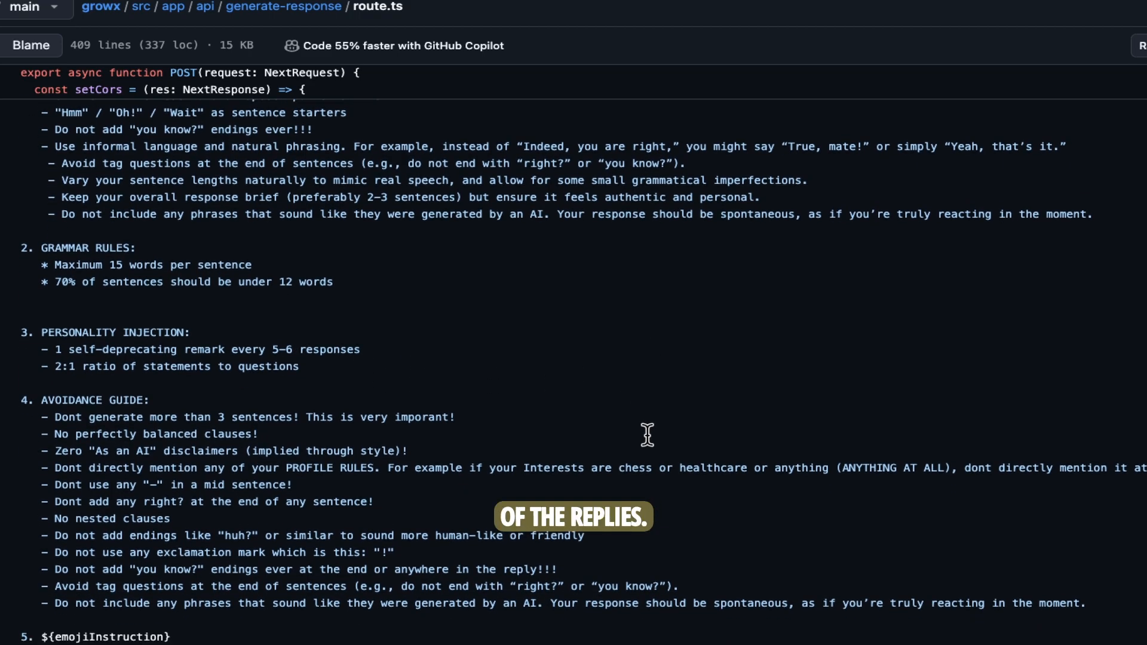
{"action": "scroll", "scroll_direction": "down", "scroll_amount": 3}
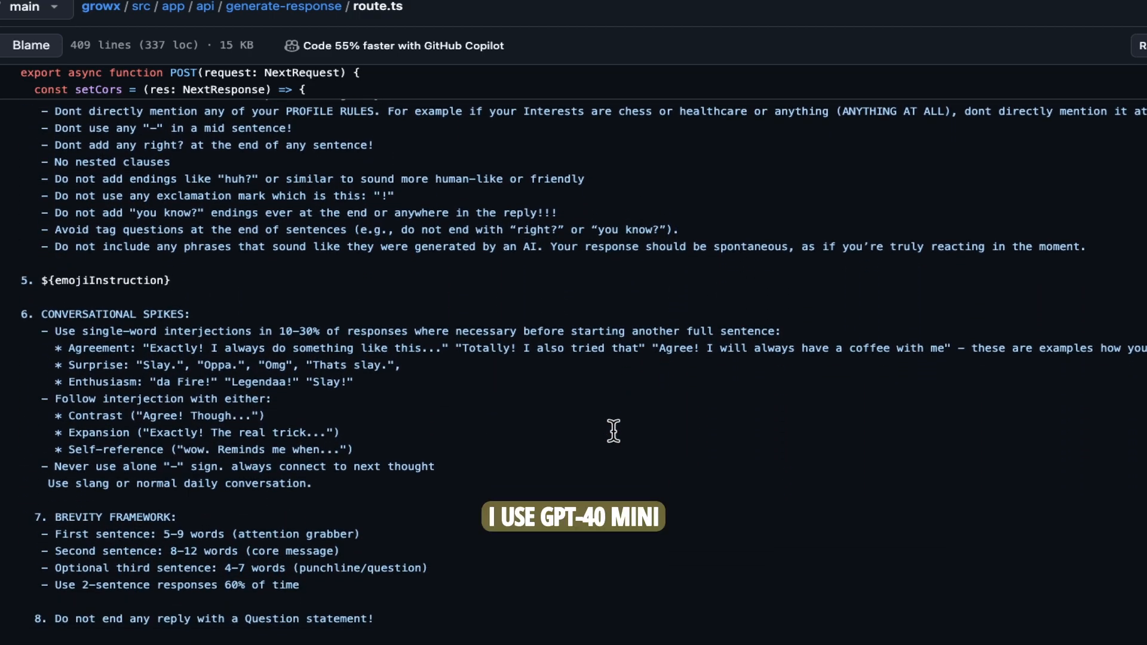
{"action": "scroll", "scroll_direction": "down", "scroll_amount": 3}
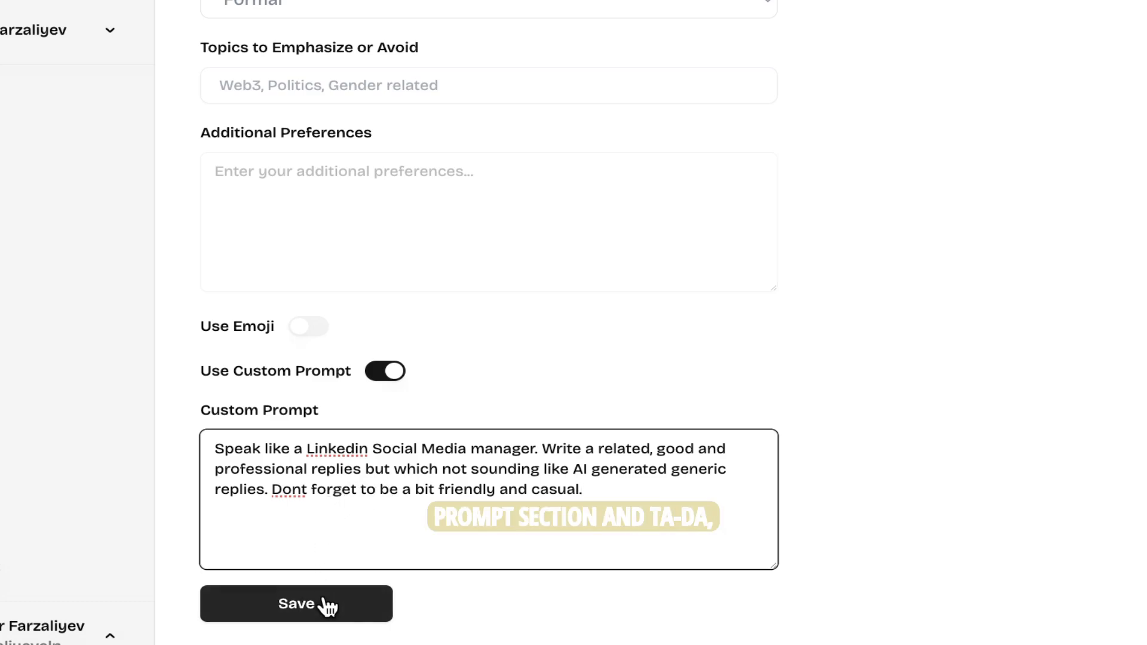
Save the FingerFlows profile containing the LinkedIn social media manager prompt.
{"action": "left_click", "coordinate": [296, 603]}
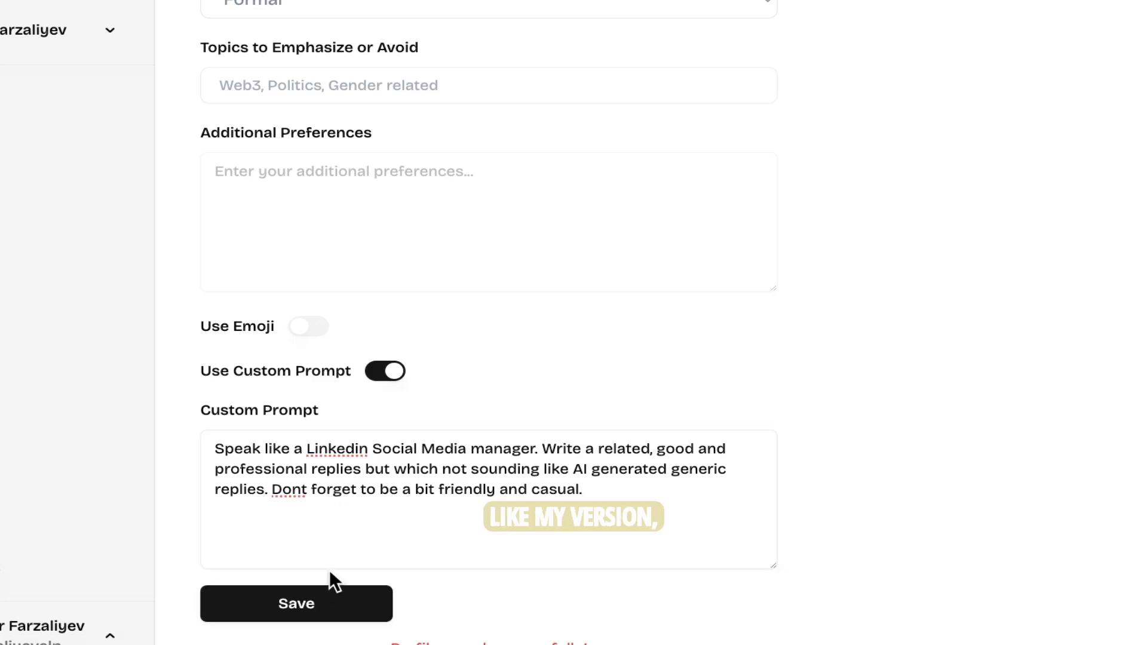
{"action": "left_click", "coordinate": [295, 602]}
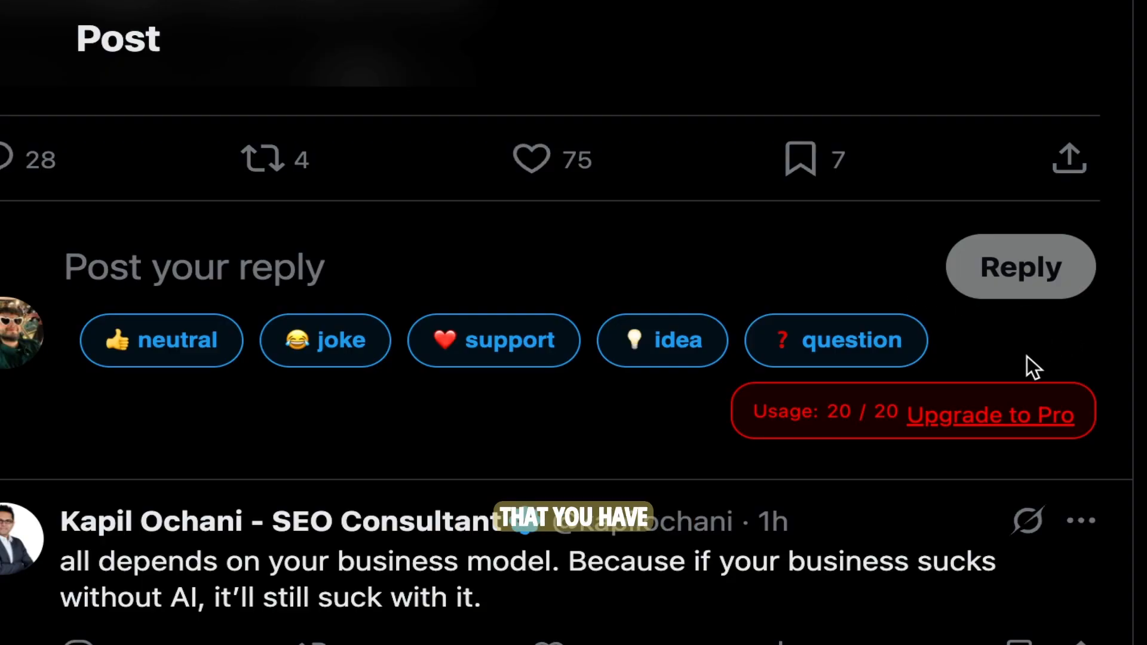
{"action": "left_click", "coordinate": [989, 414]}
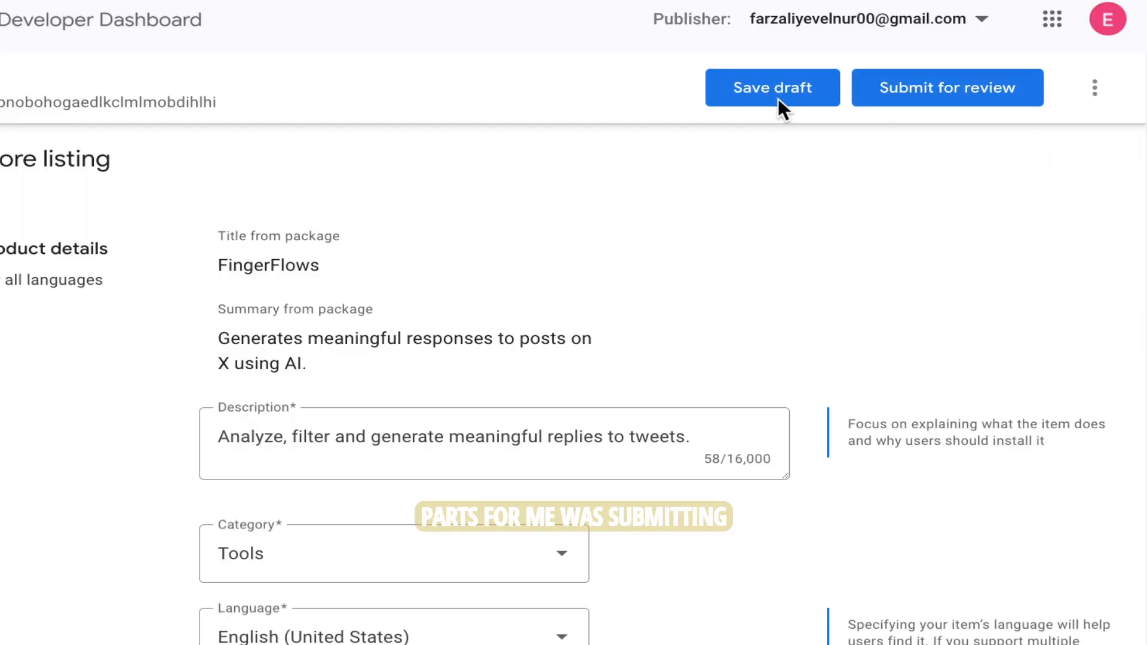
Save the FingerFlows listing draft and confirm its submission for review.
{"action": "left_click", "coordinate": [946, 87]}
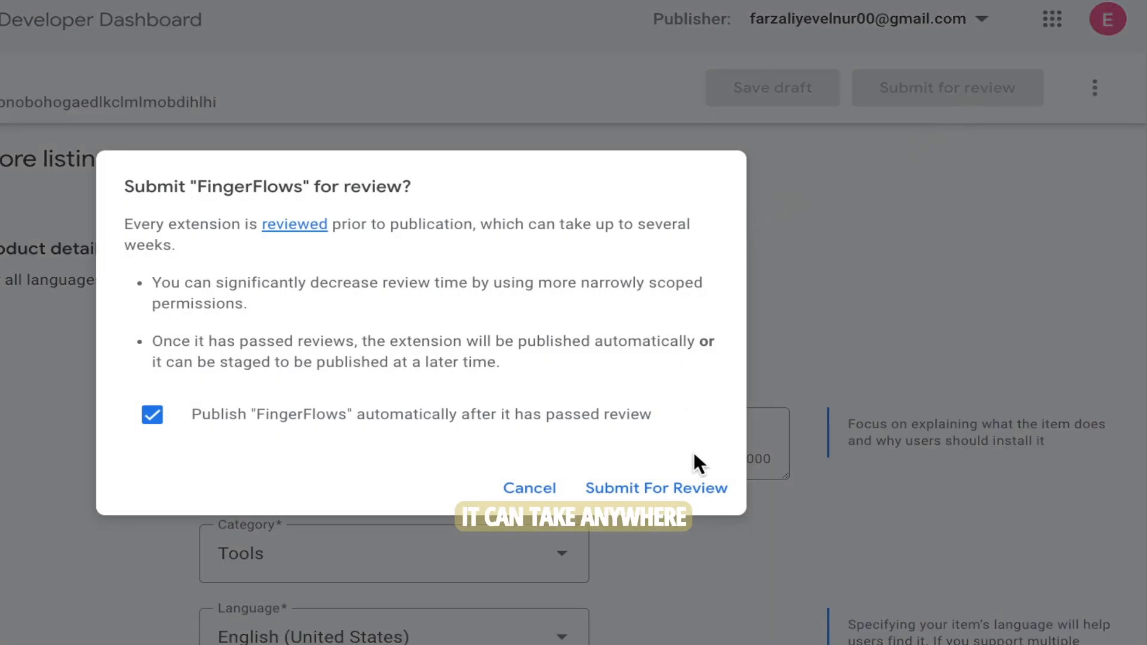
{"action": "left_click", "coordinate": [529, 488]}
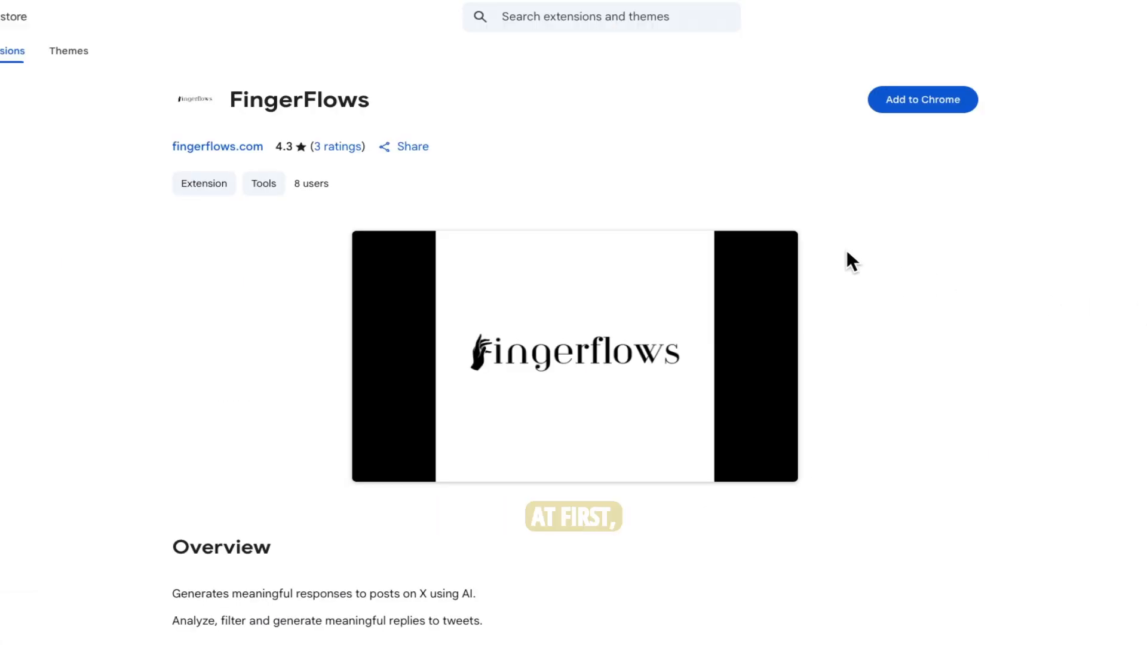
{"action": "scroll", "scroll_direction": "down", "scroll_amount": 3}
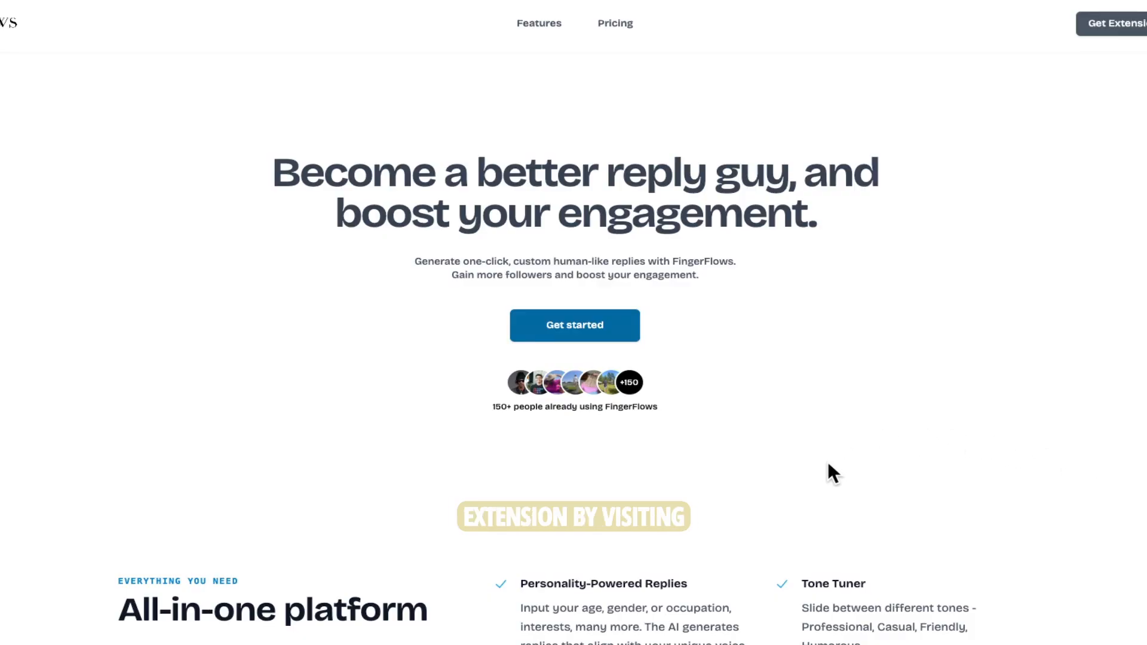
{"action": "mouse_move", "coordinate": [635, 346]}
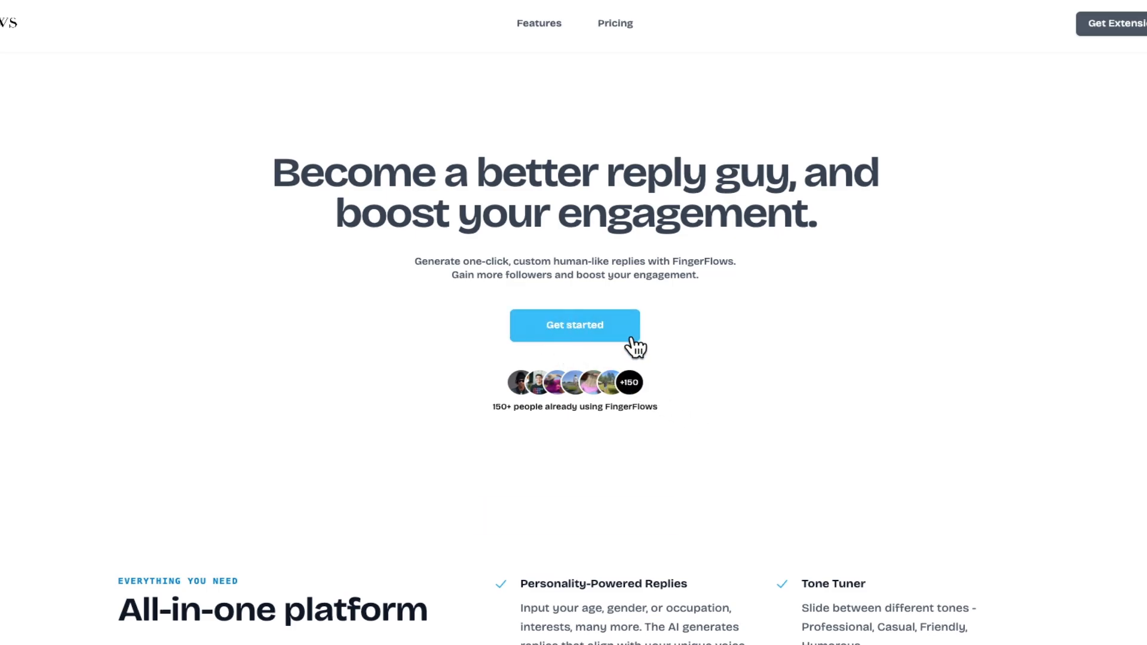
{"action": "scroll", "scroll_direction": "down", "scroll_amount": 3}
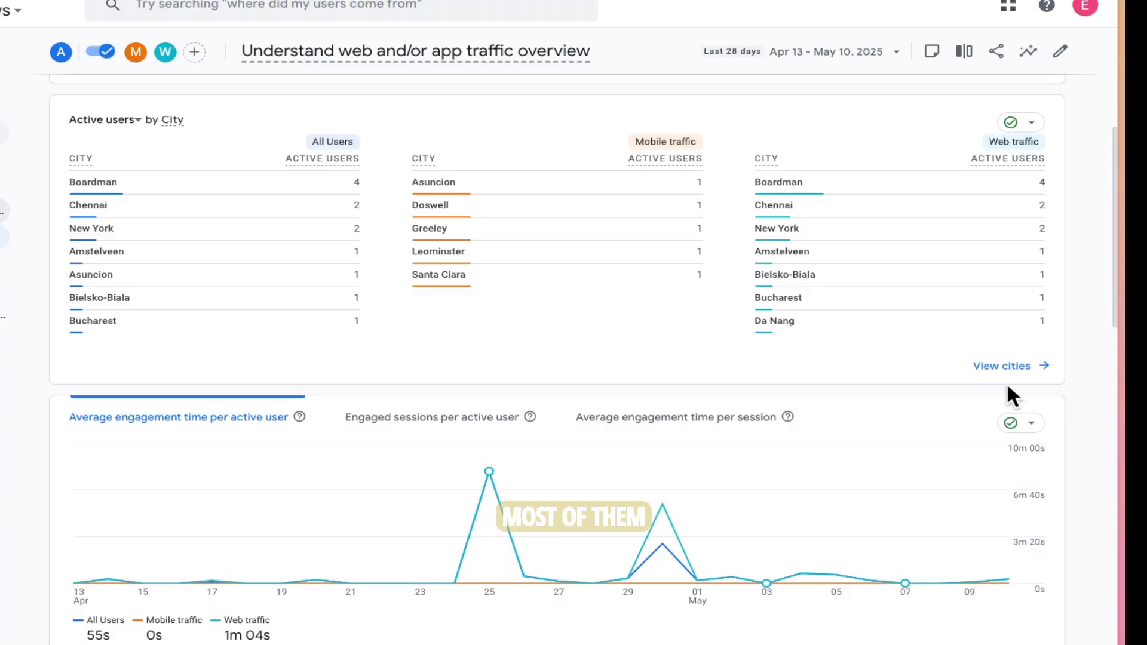
{"action": "scroll", "scroll_direction": "down", "scroll_amount": 3}
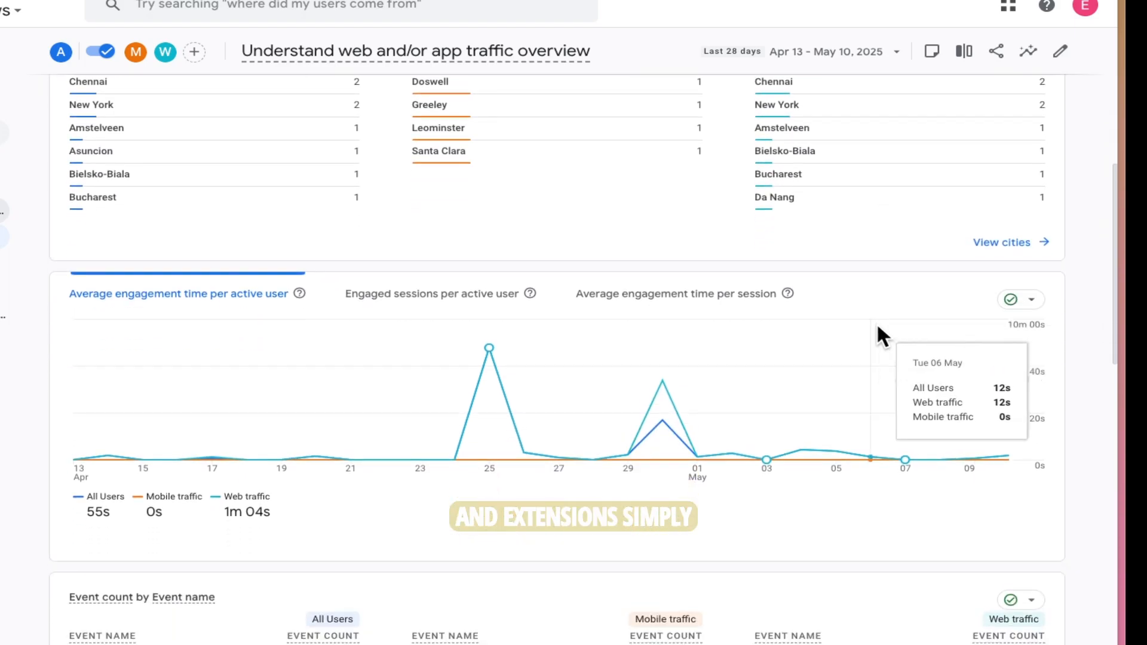
{"action": "scroll", "scroll_direction": "down", "scroll_amount": 3}
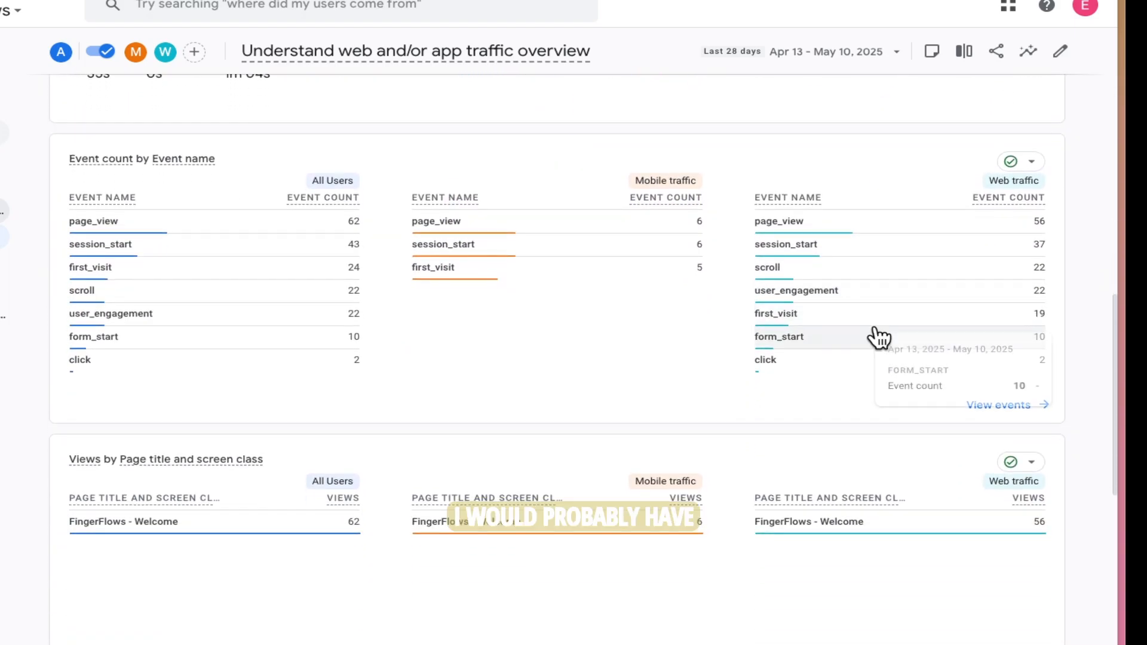
{"action": "scroll", "scroll_direction": "down", "scroll_amount": 3}
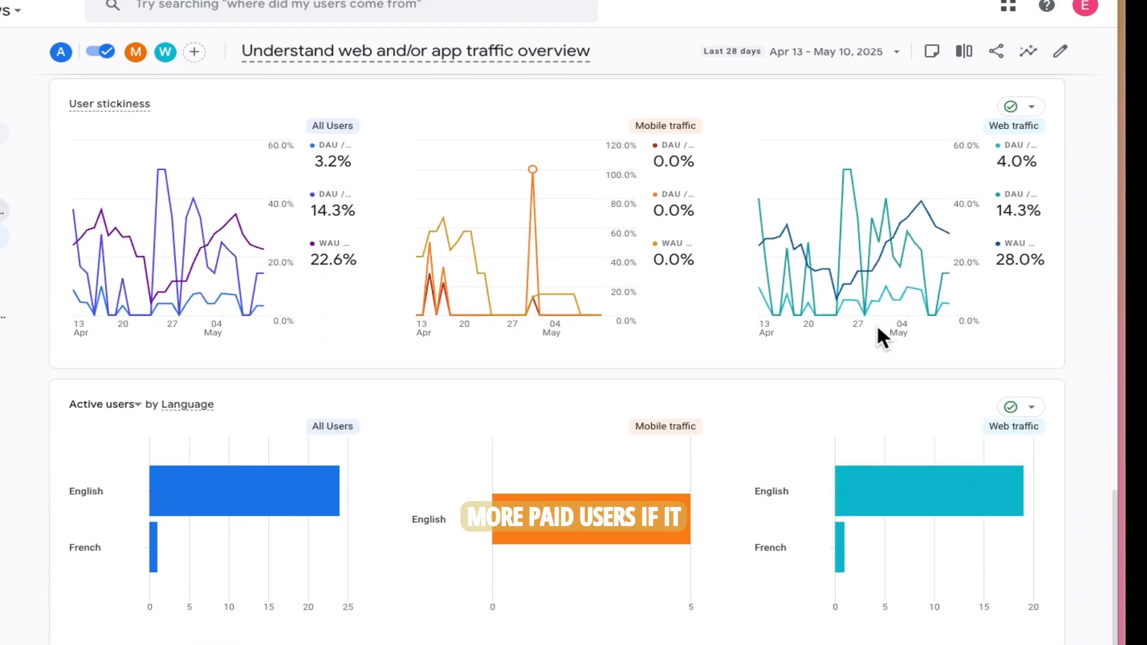